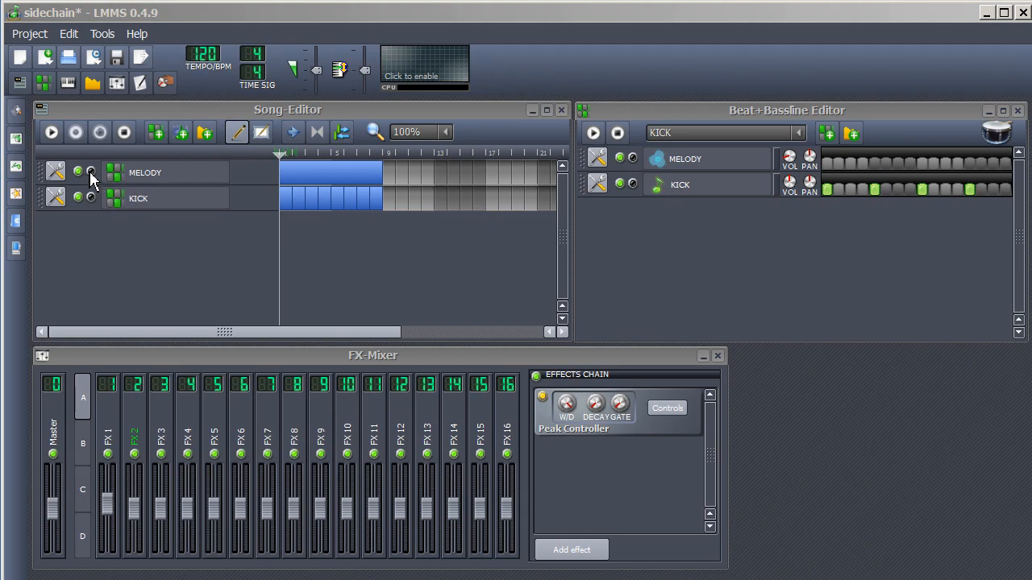
Play the song from the Song-Editor to hear the FX 1 fader pump with the kick, then stop.
click(50, 132)
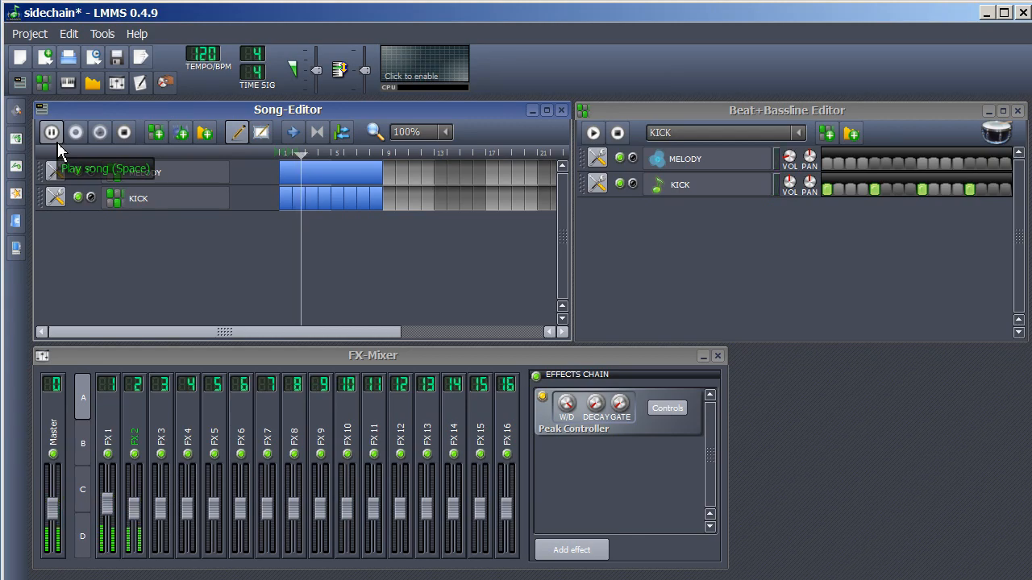
click(50, 131)
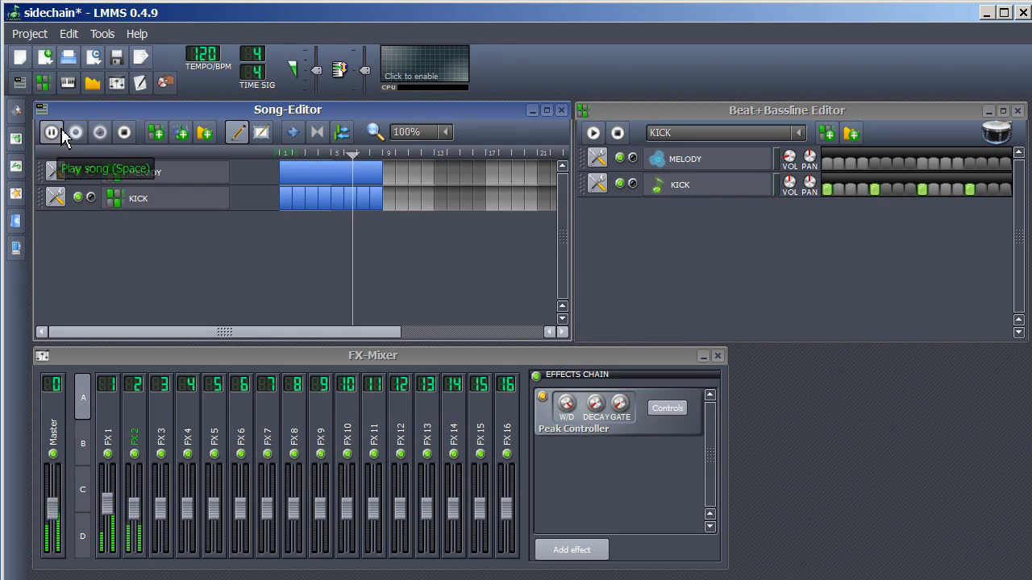
click(50, 132)
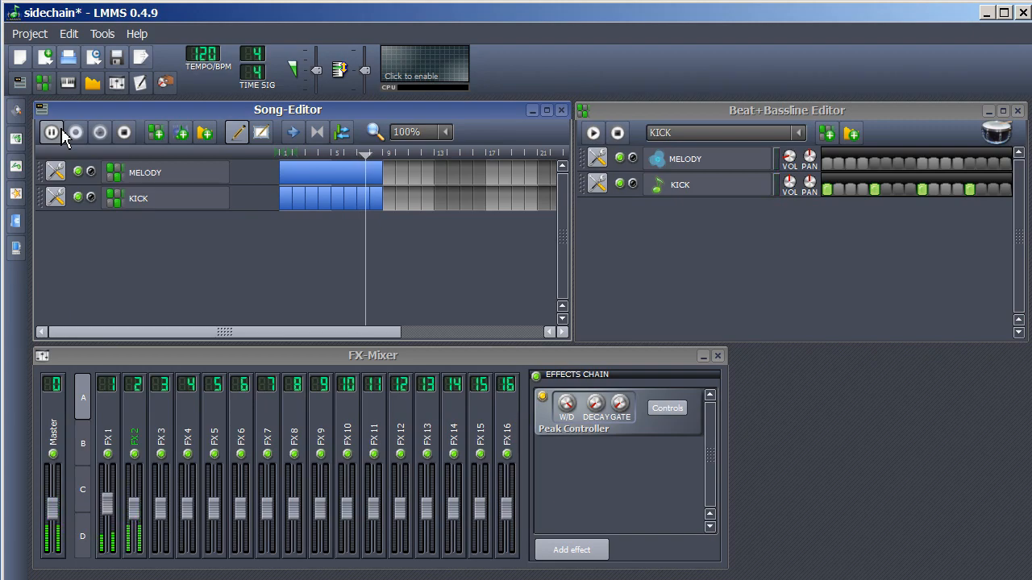
click(51, 131)
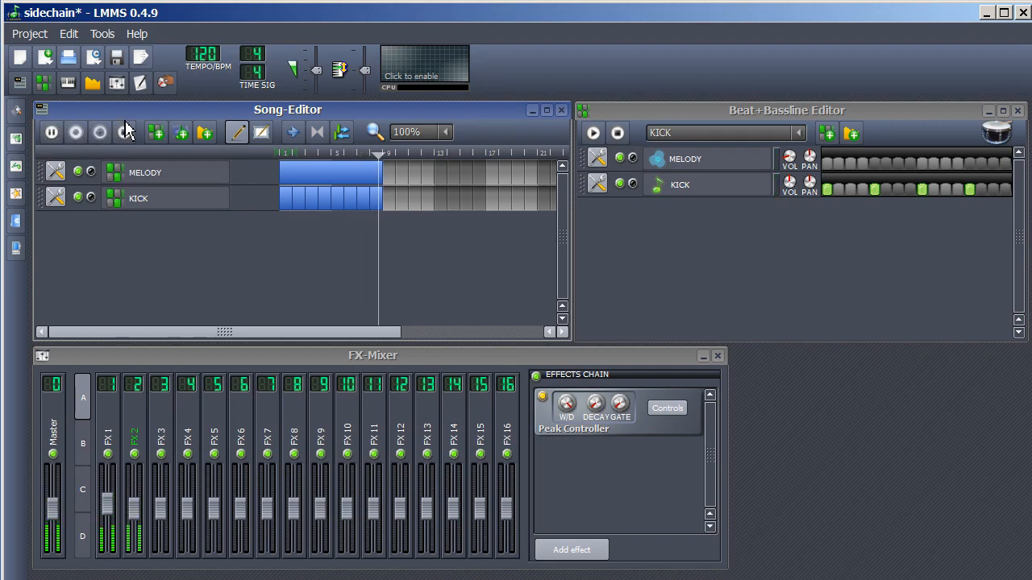
click(125, 131)
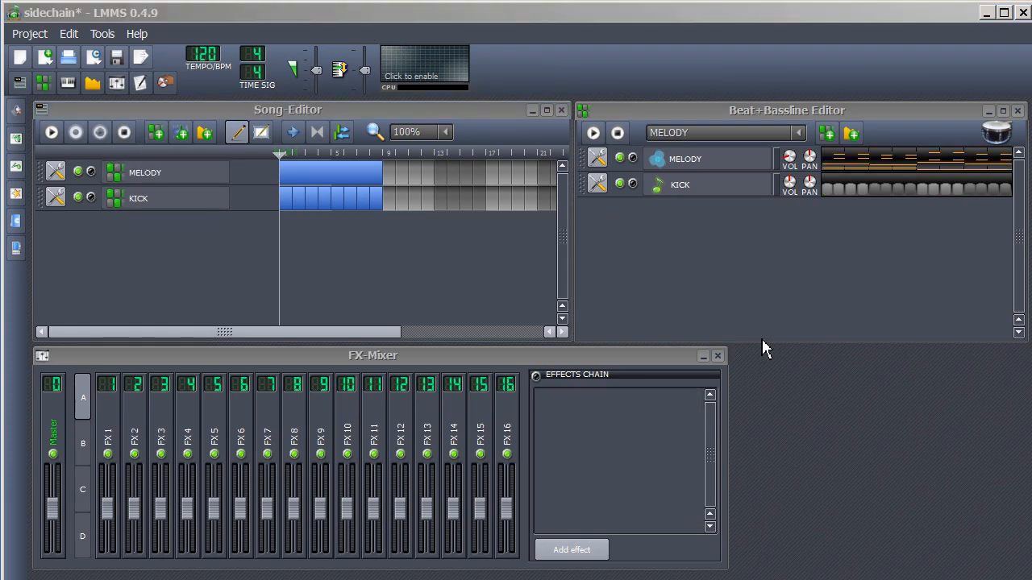
mouse_move(780, 305)
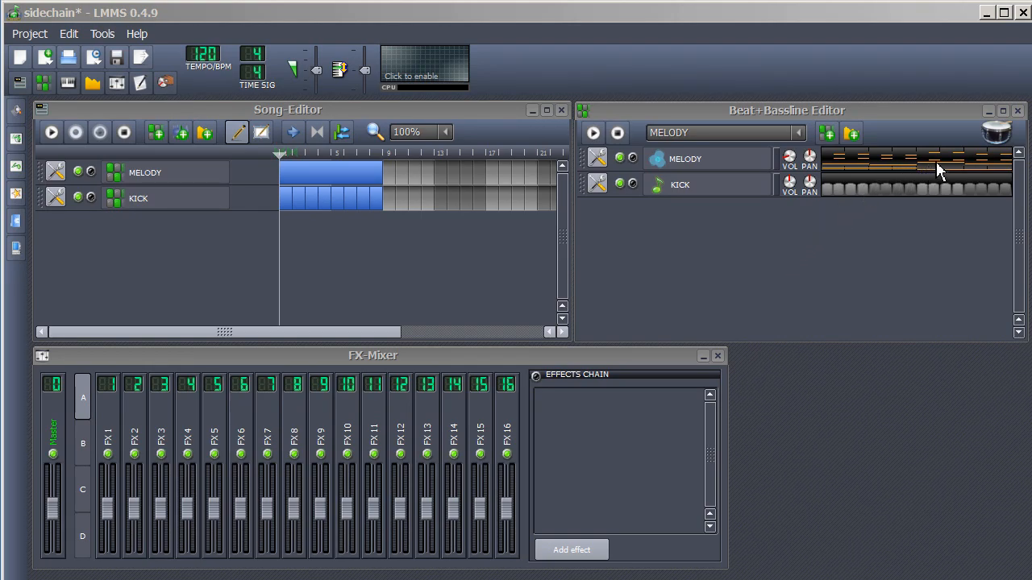
Audition the MELODY pattern alone in the Beat+Bassline Editor, stop it, and switch back to KICK.
click(592, 133)
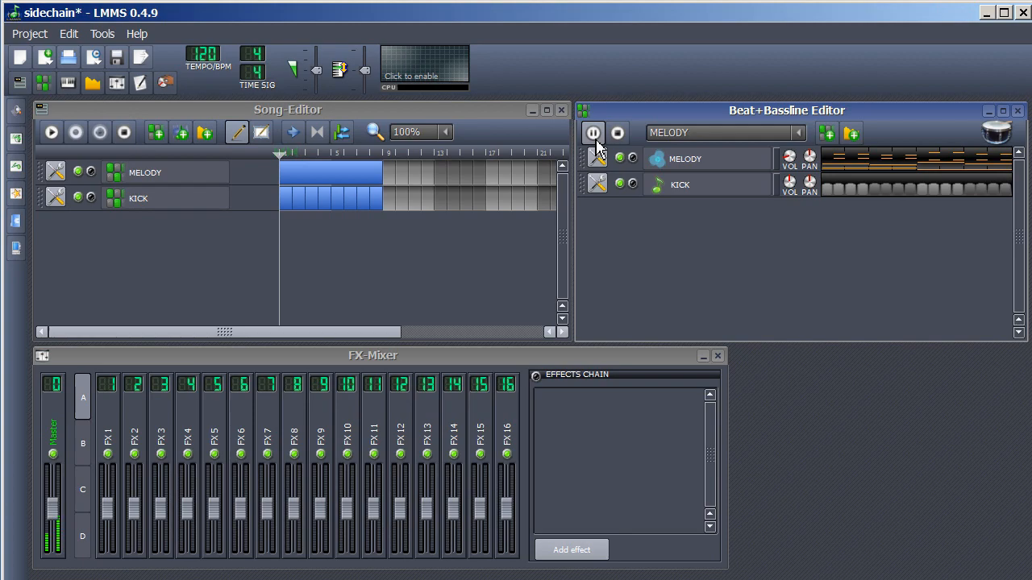
click(617, 133)
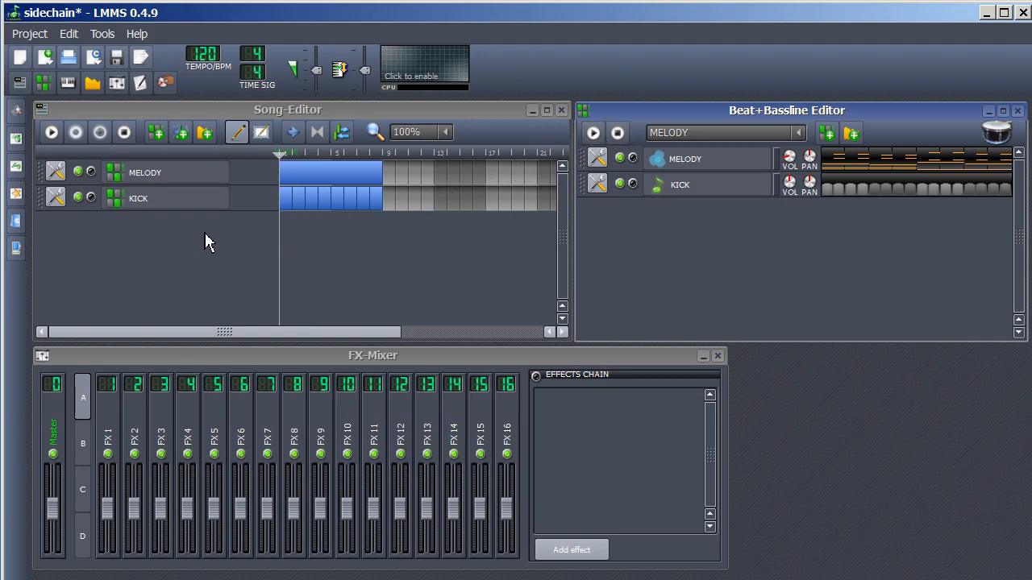
click(721, 132)
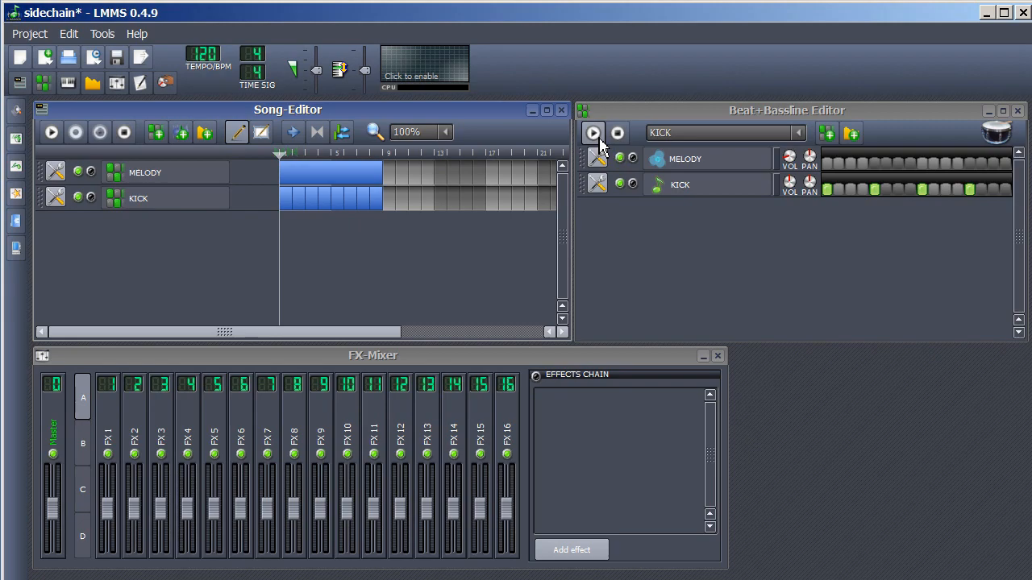
click(593, 133)
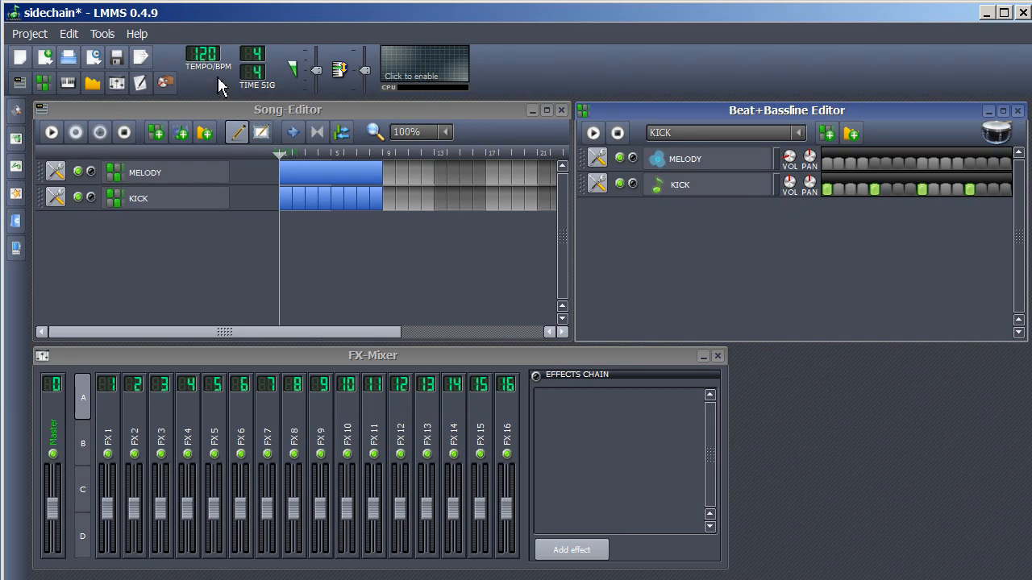
mouse_move(207, 71)
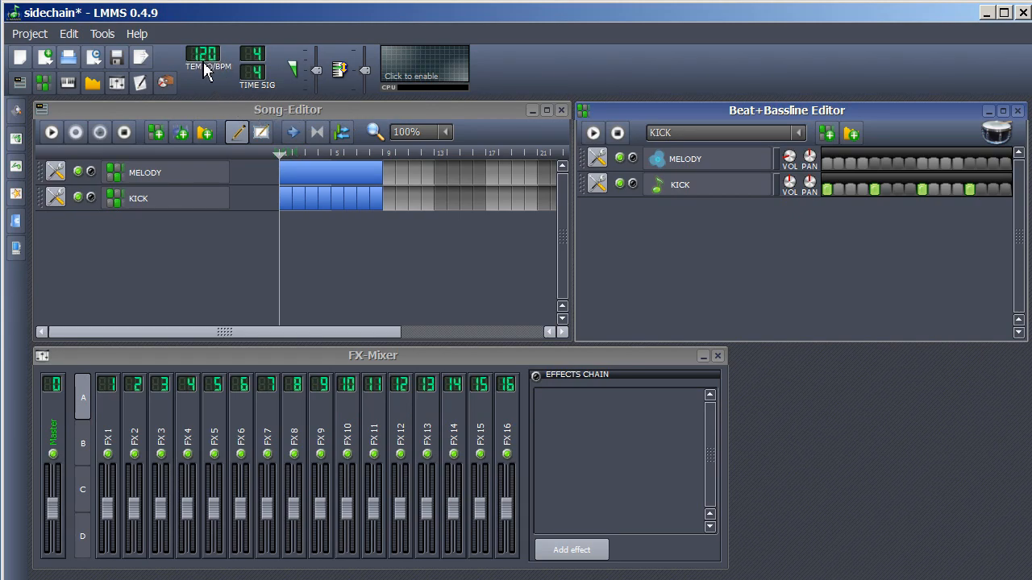
mouse_move(203, 60)
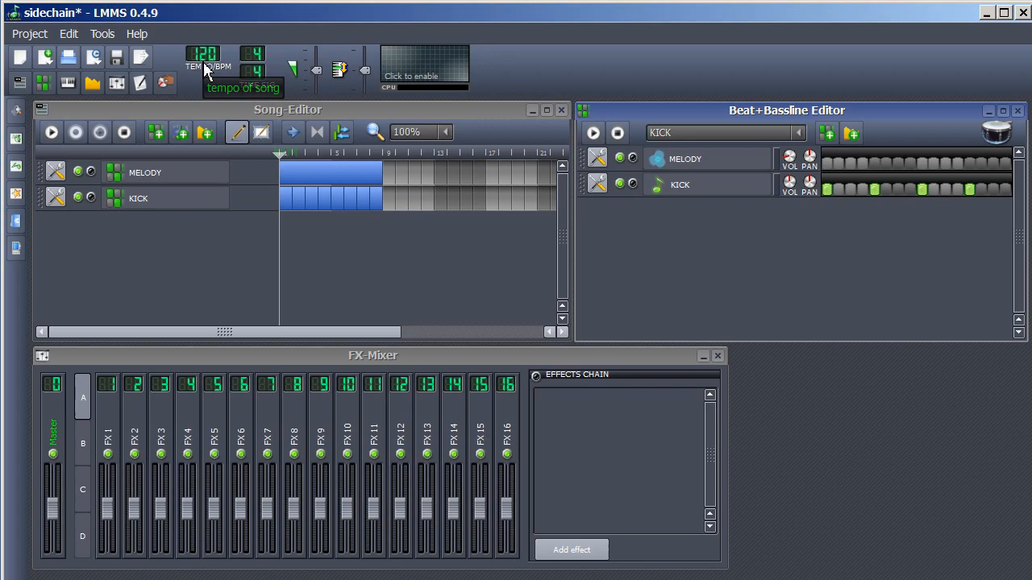
mouse_move(266, 266)
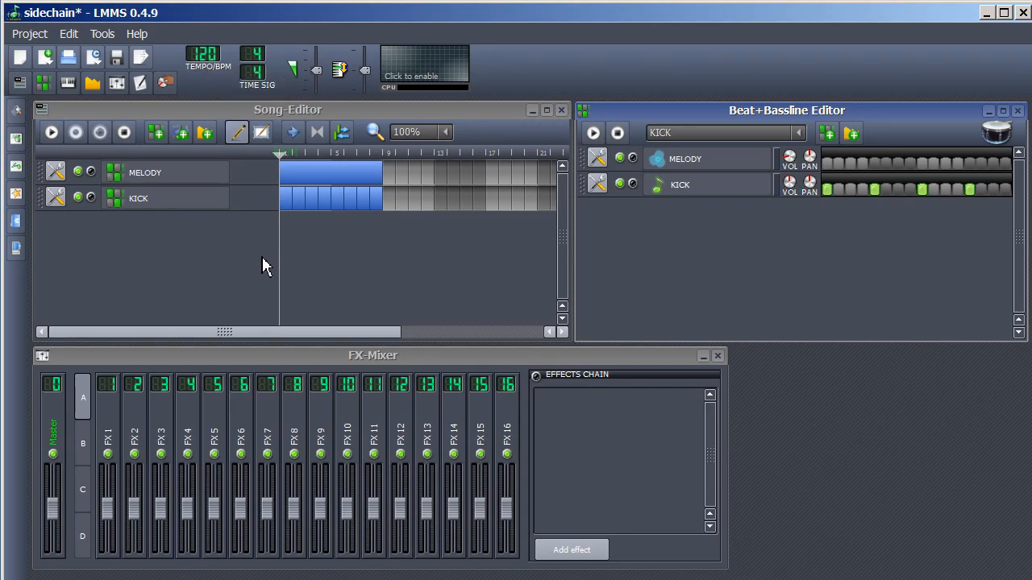
mouse_move(259, 292)
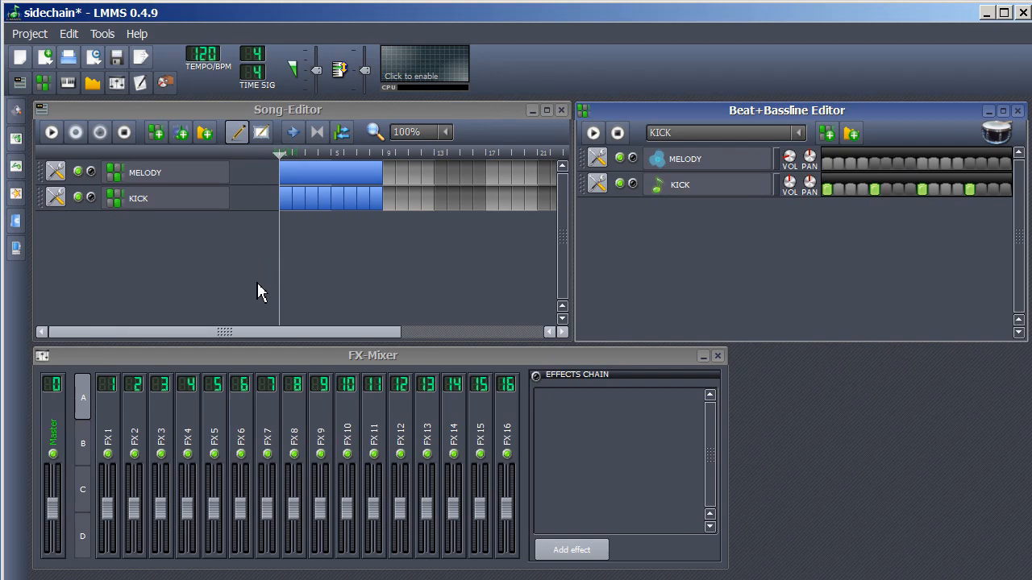
mouse_move(292, 369)
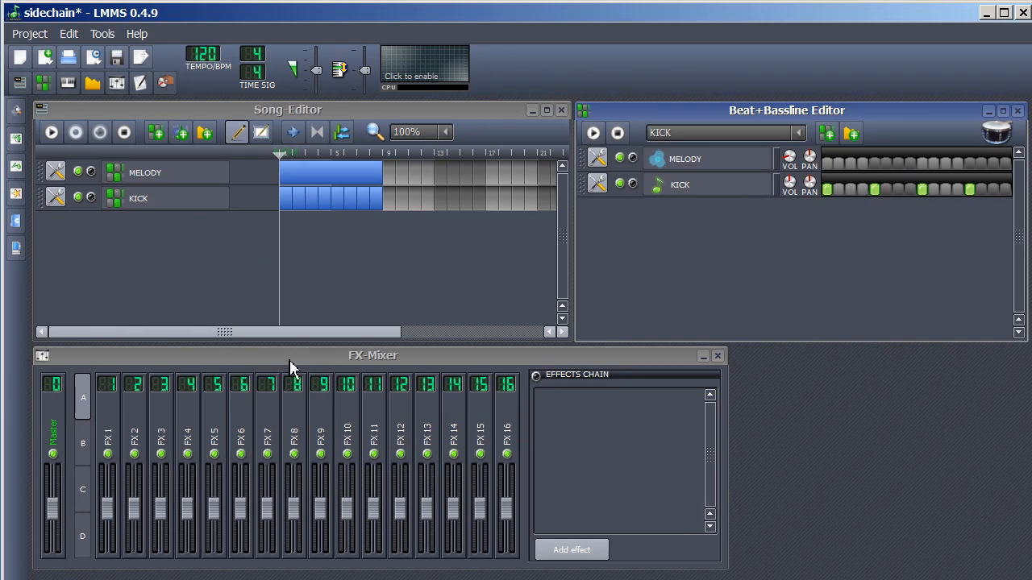
mouse_move(320, 376)
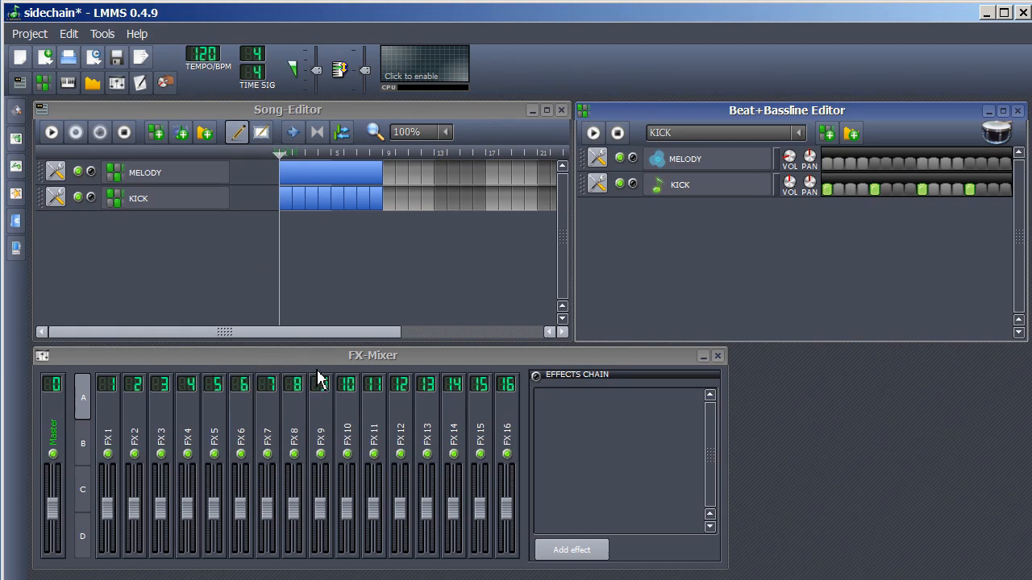
mouse_move(523, 355)
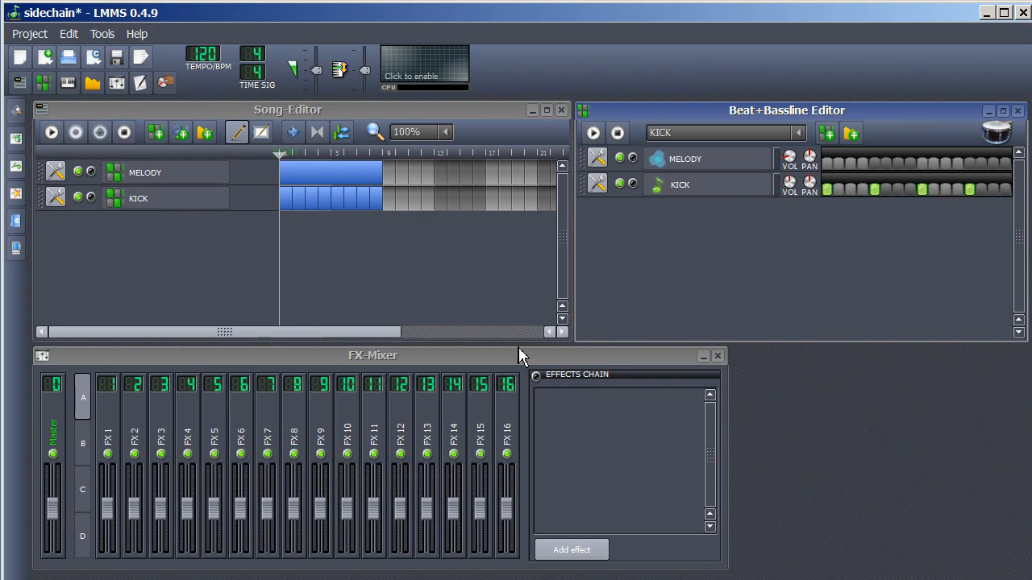
mouse_move(794, 120)
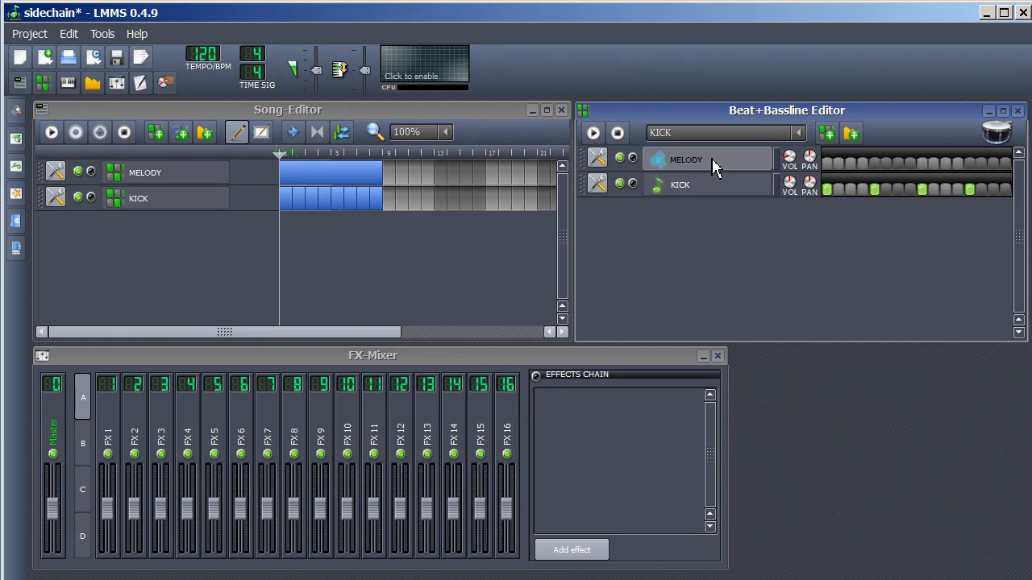
Show the MELODY and KICK instrument windows to check their FX channel assignments (kick on FX 2).
click(685, 160)
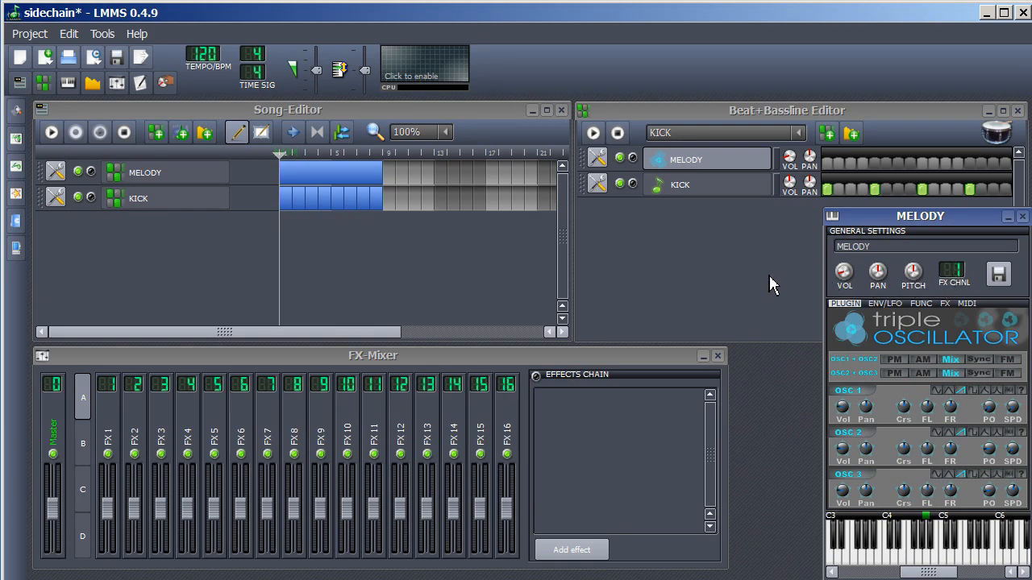
mouse_move(763, 282)
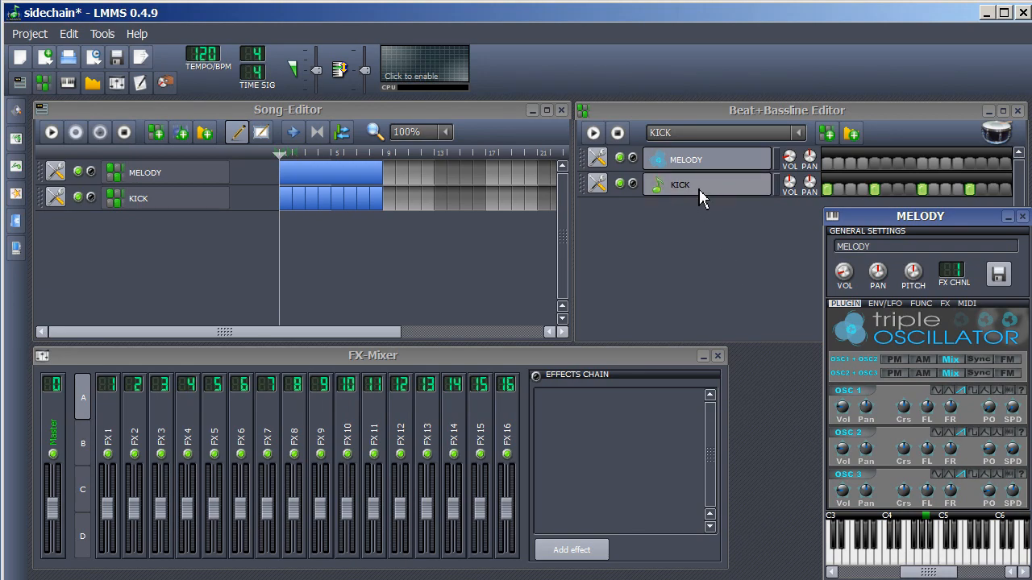
click(679, 185)
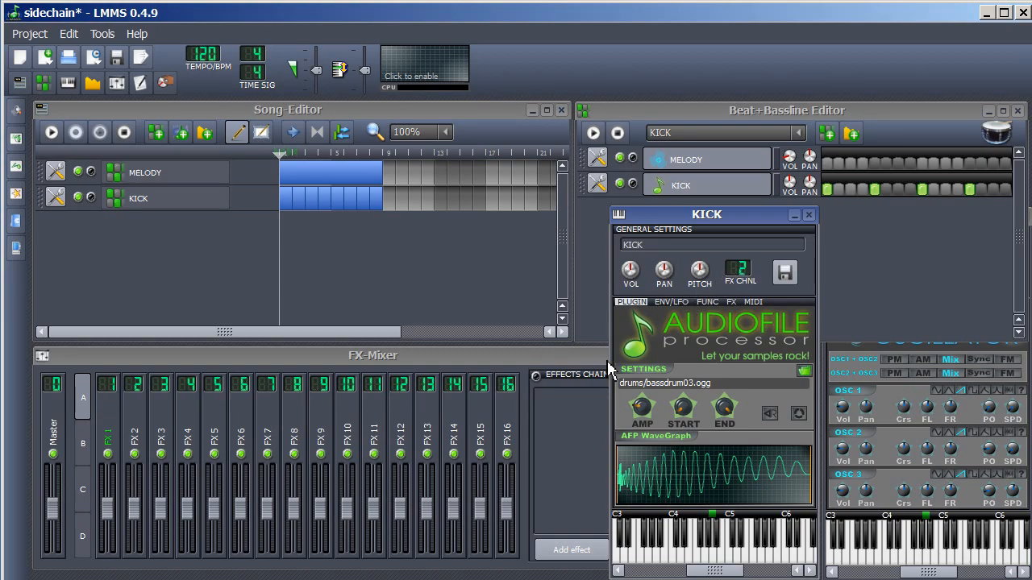
mouse_move(586, 417)
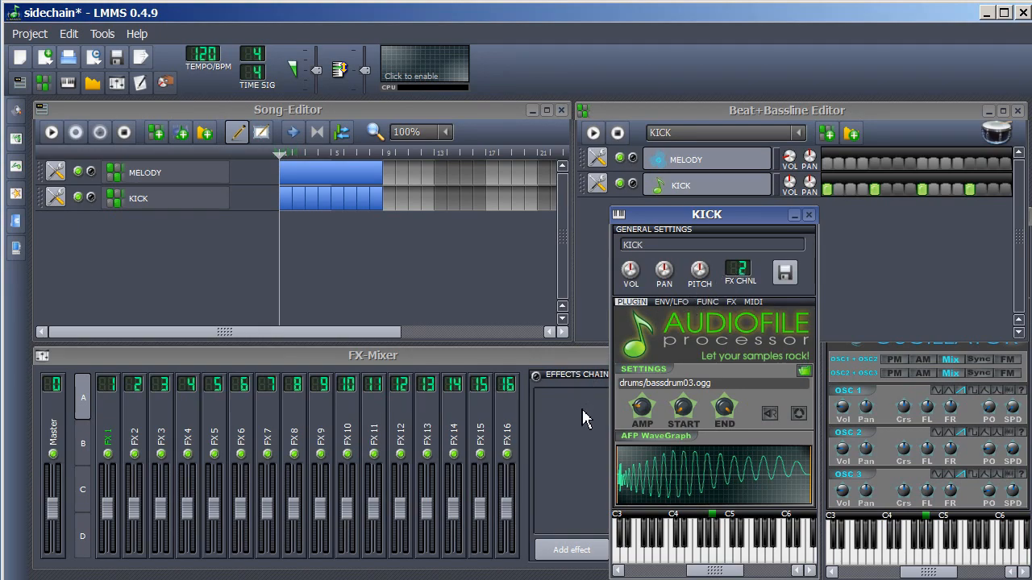
mouse_move(506, 364)
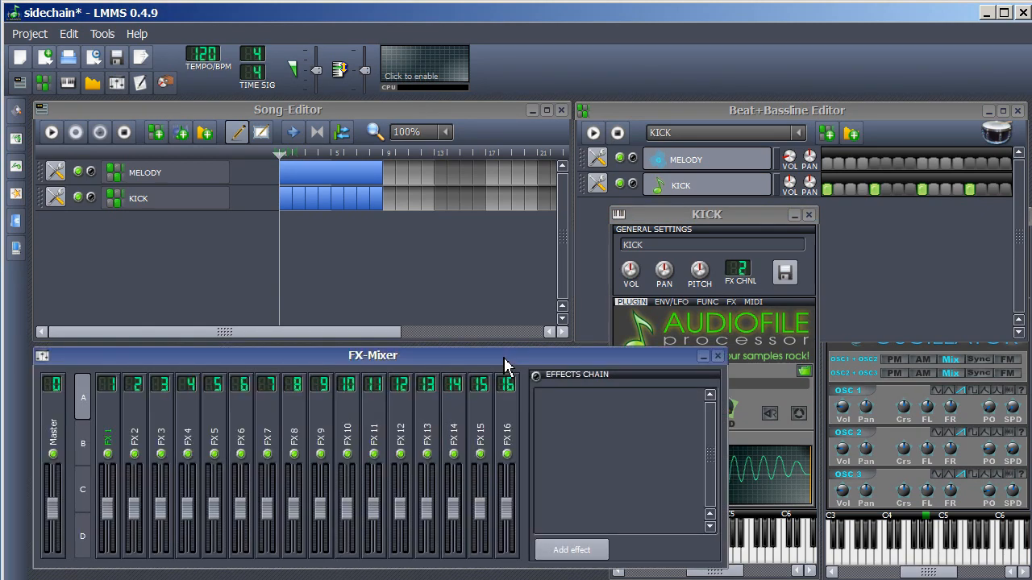
mouse_move(141, 473)
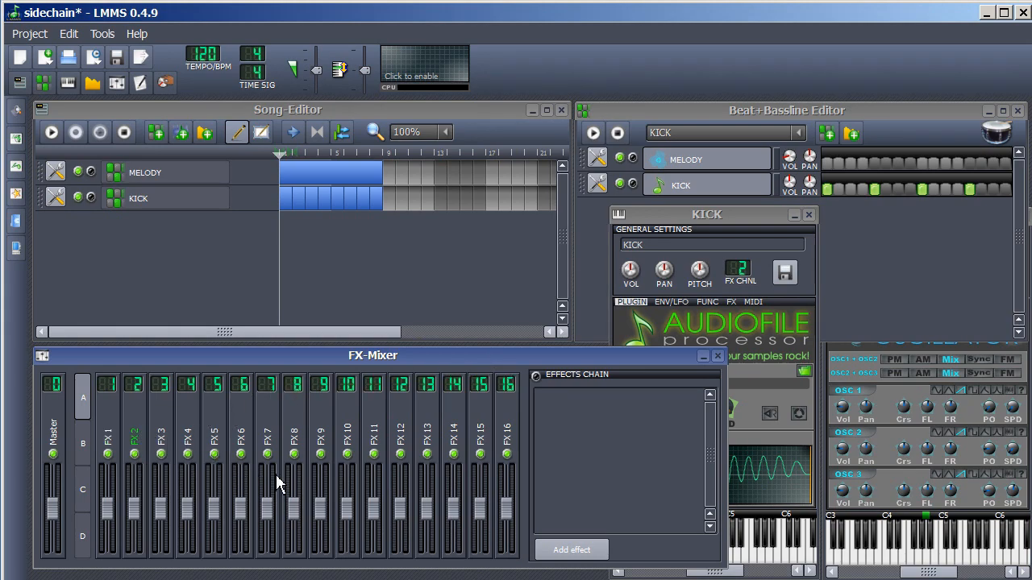
Add a Peak Controller from the effects list to FX 2's effects chain.
click(570, 549)
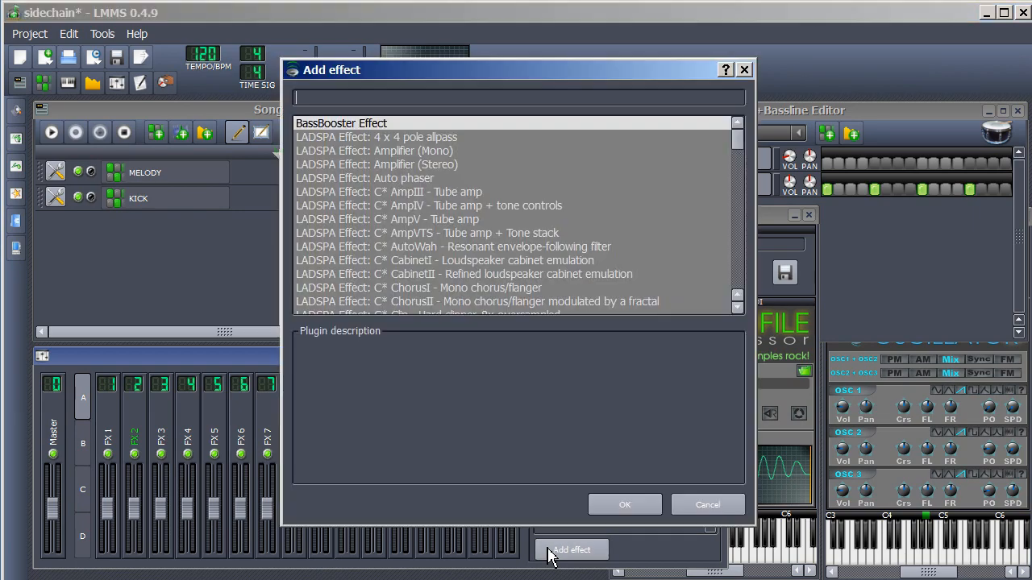
mouse_move(711, 248)
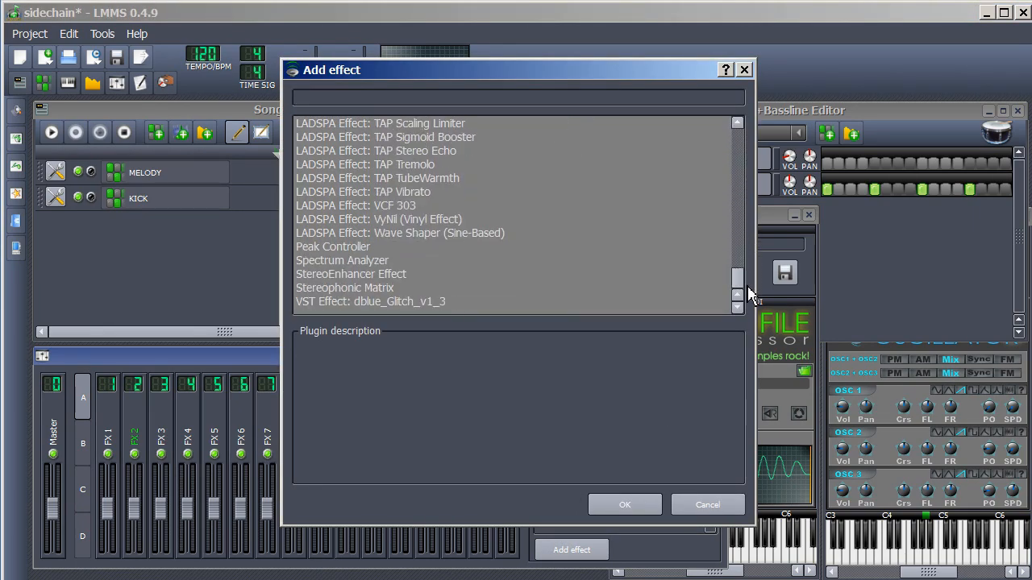
click(333, 247)
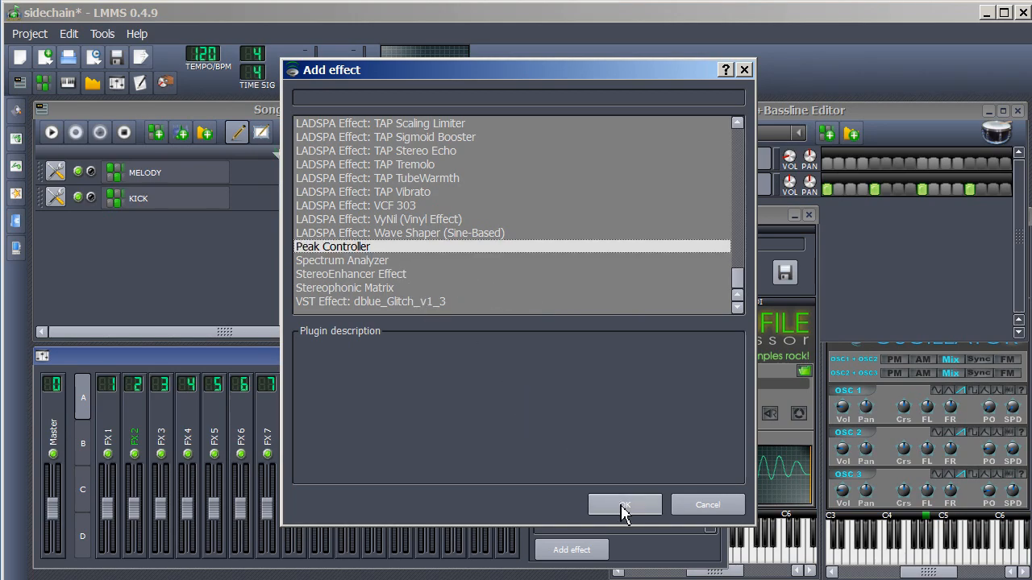
click(624, 505)
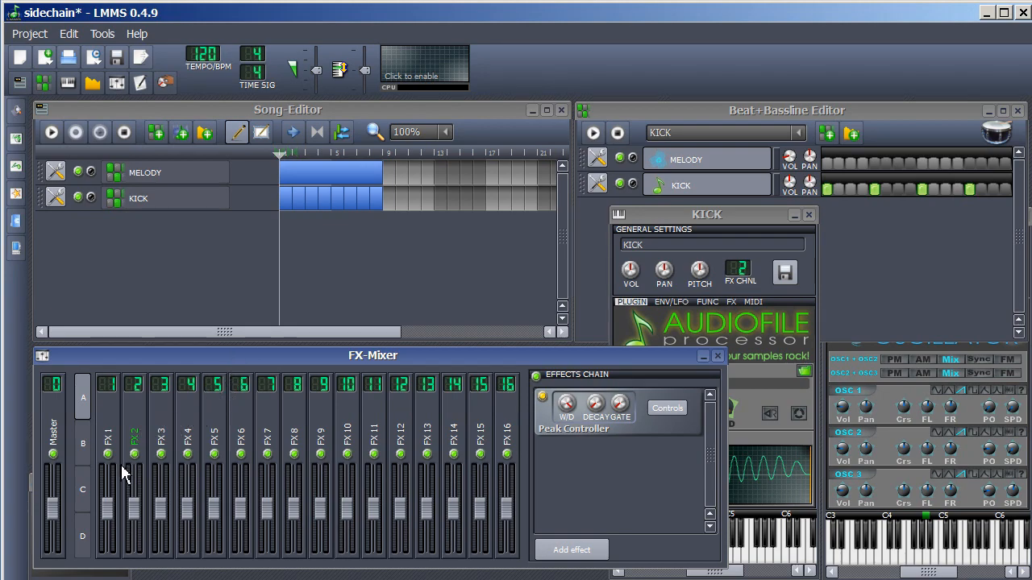
mouse_move(109, 423)
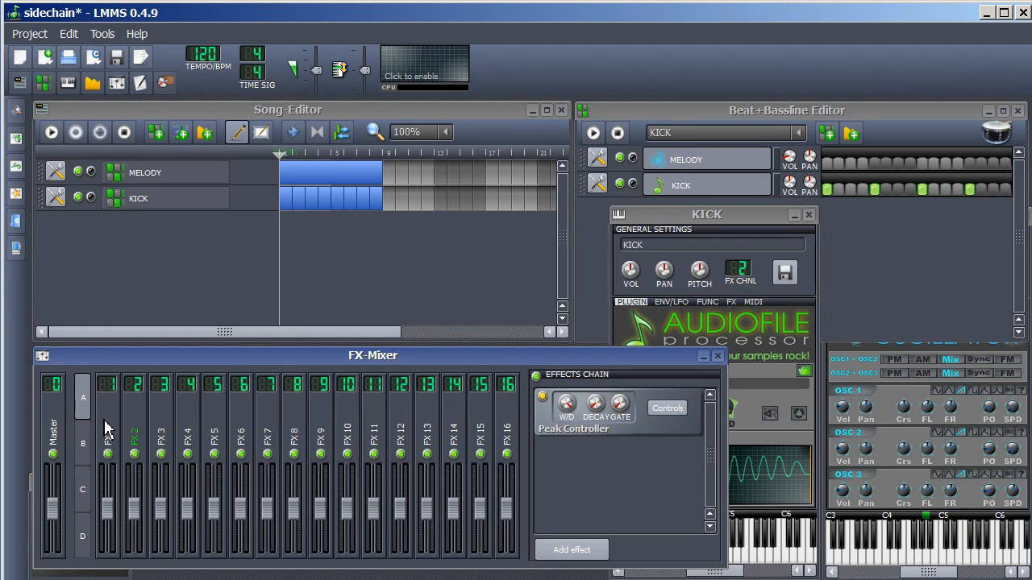
mouse_move(108, 516)
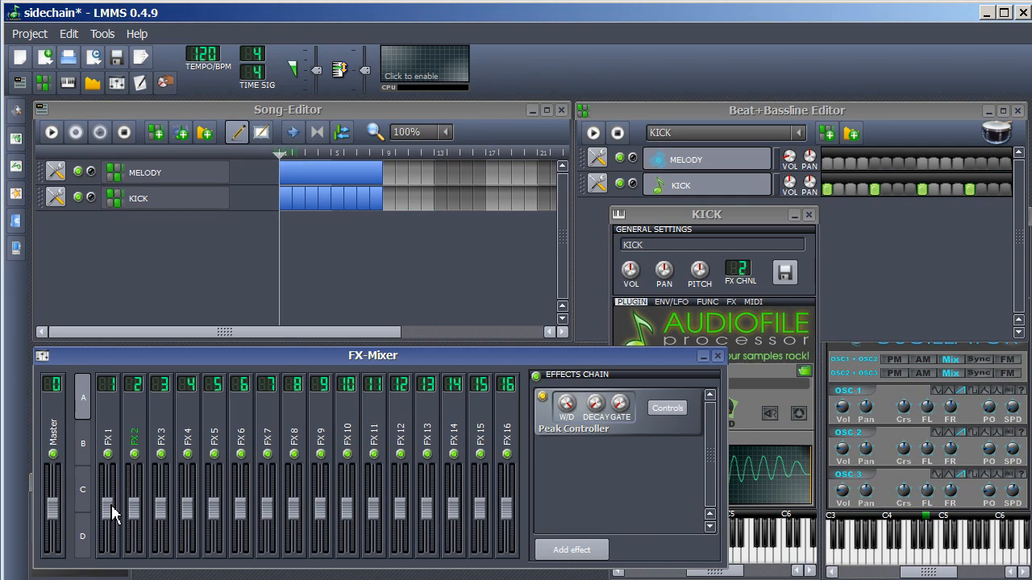
Connect the FX 1 volume fader to User Controller 'Controller 1' via Edit connection.
right_click(108, 508)
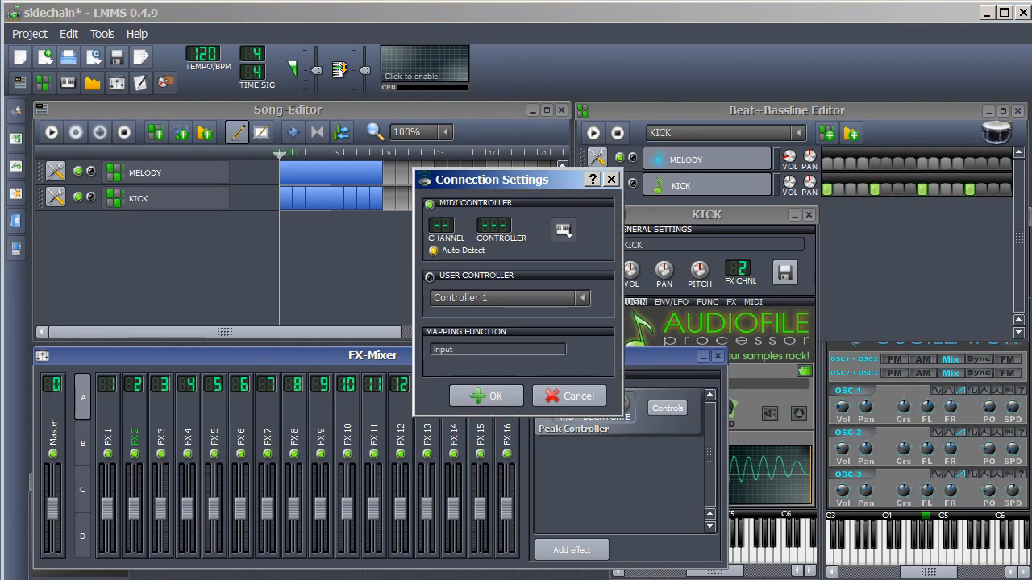
mouse_move(329, 506)
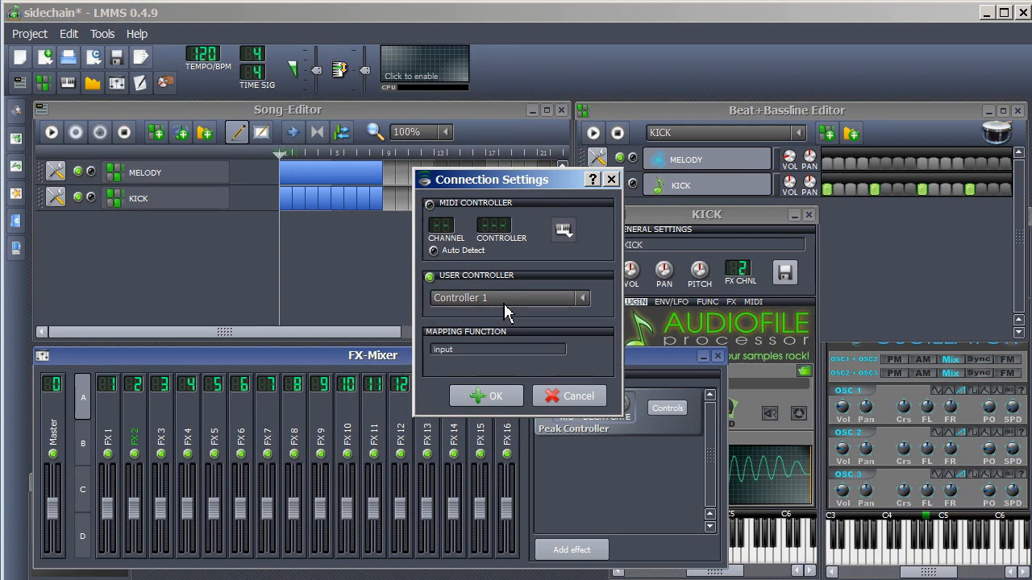
mouse_move(514, 314)
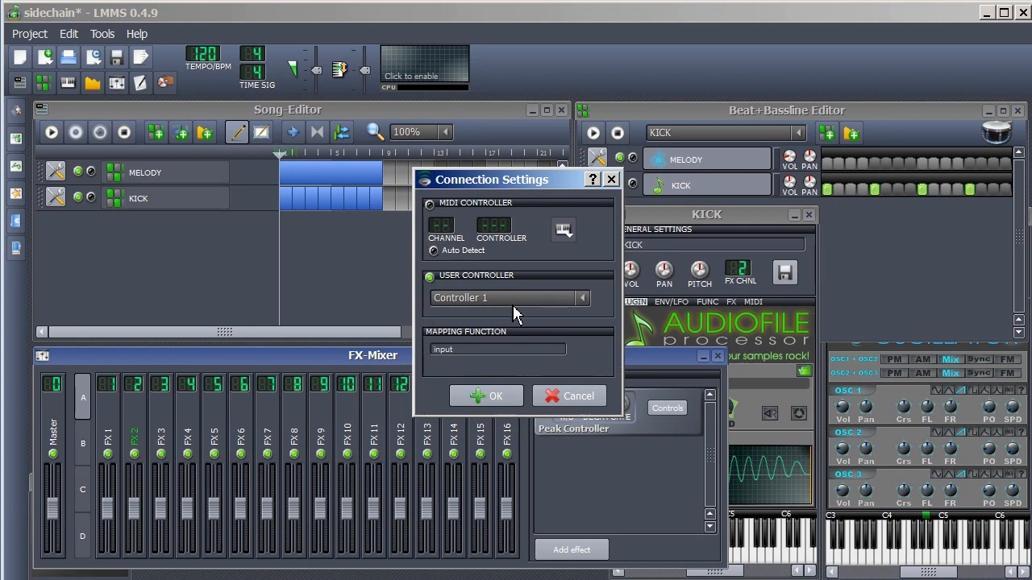
click(582, 298)
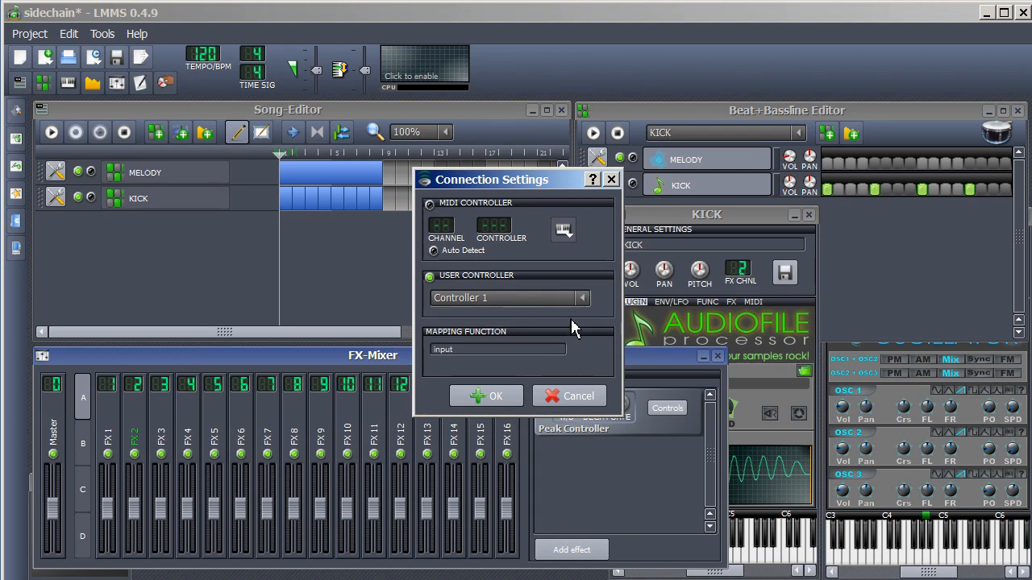
mouse_move(476, 312)
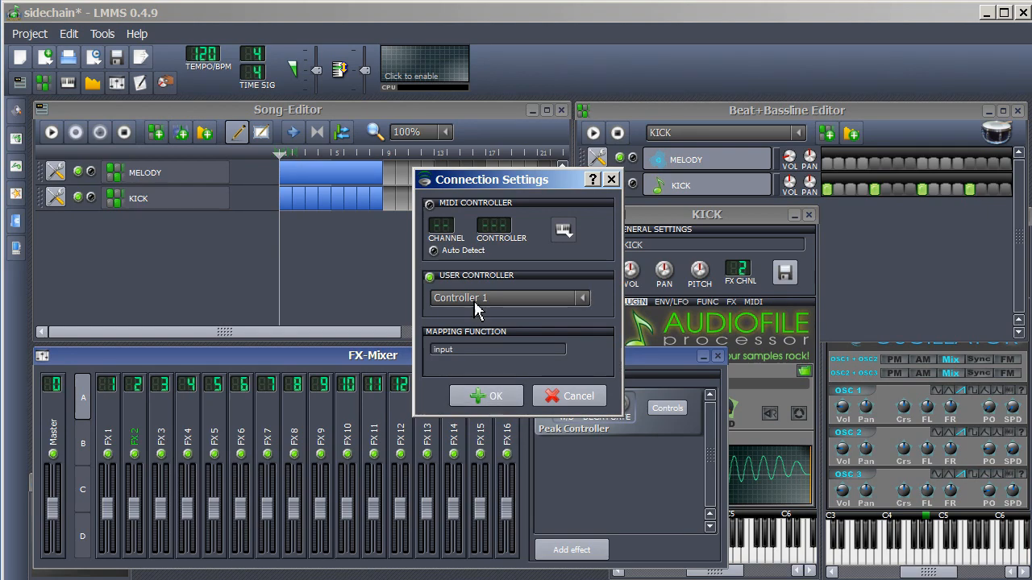
click(578, 396)
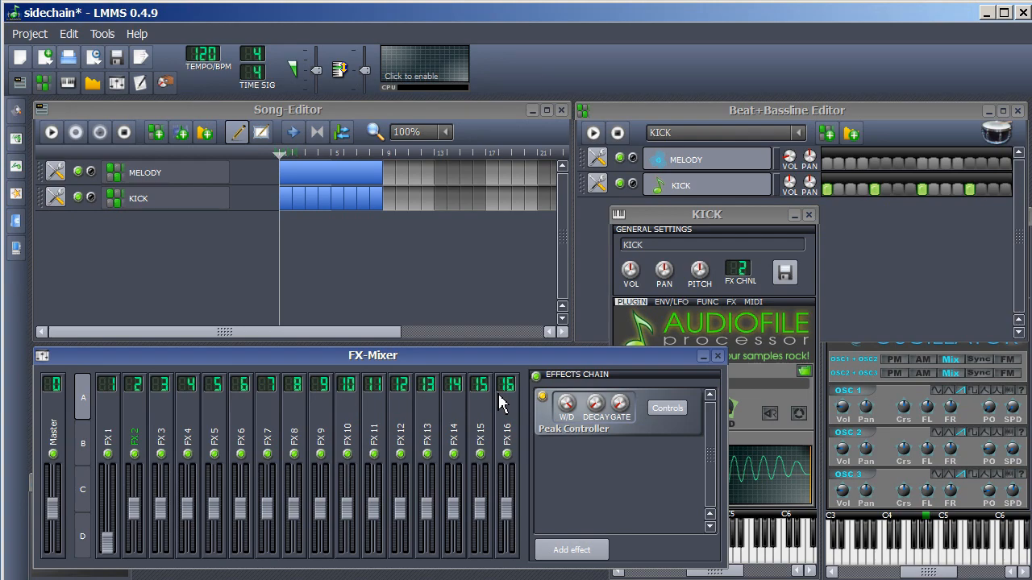
Play the song to hear the melody level pumping with the kick, then stop playback.
click(50, 131)
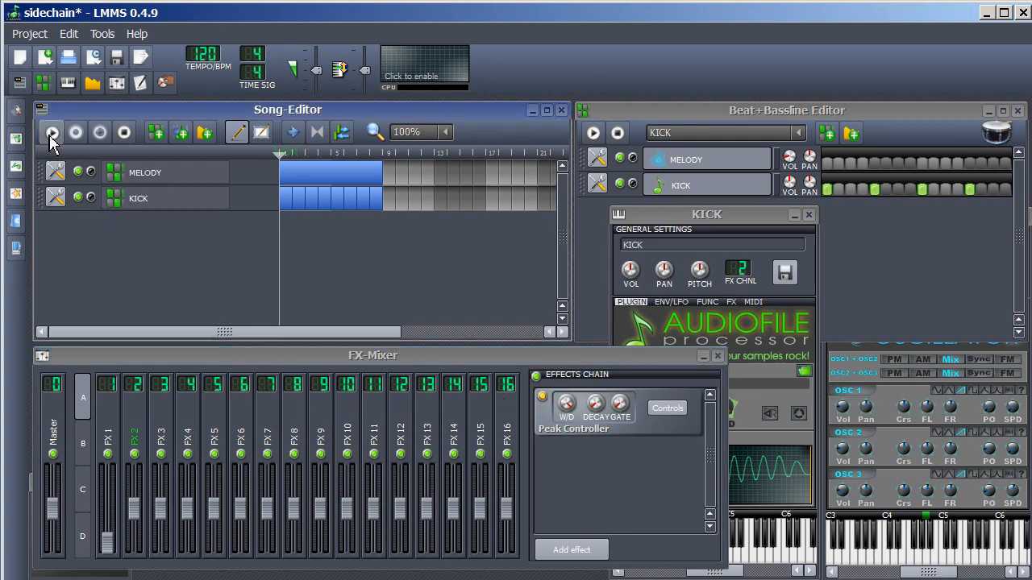
click(52, 132)
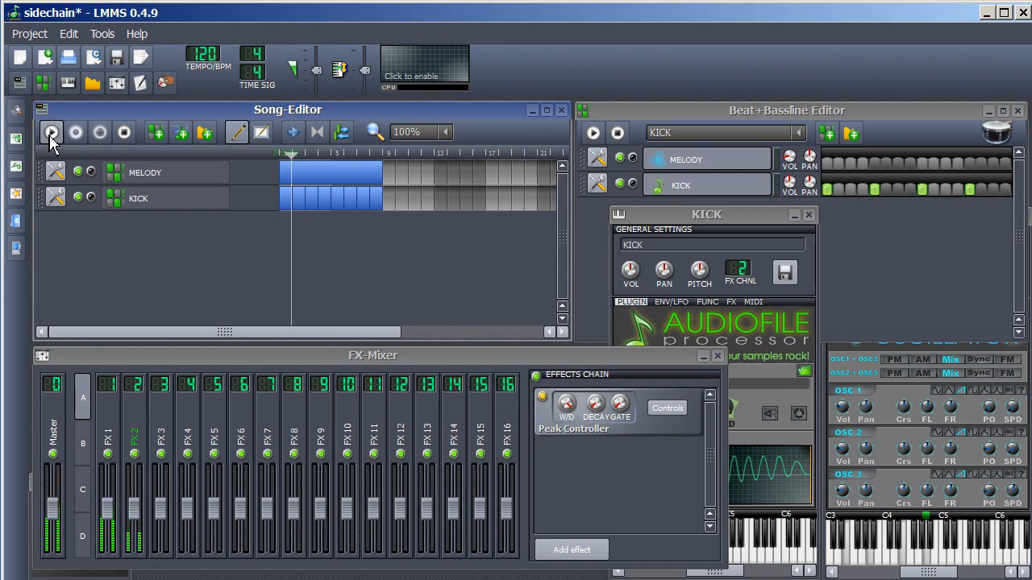
click(51, 132)
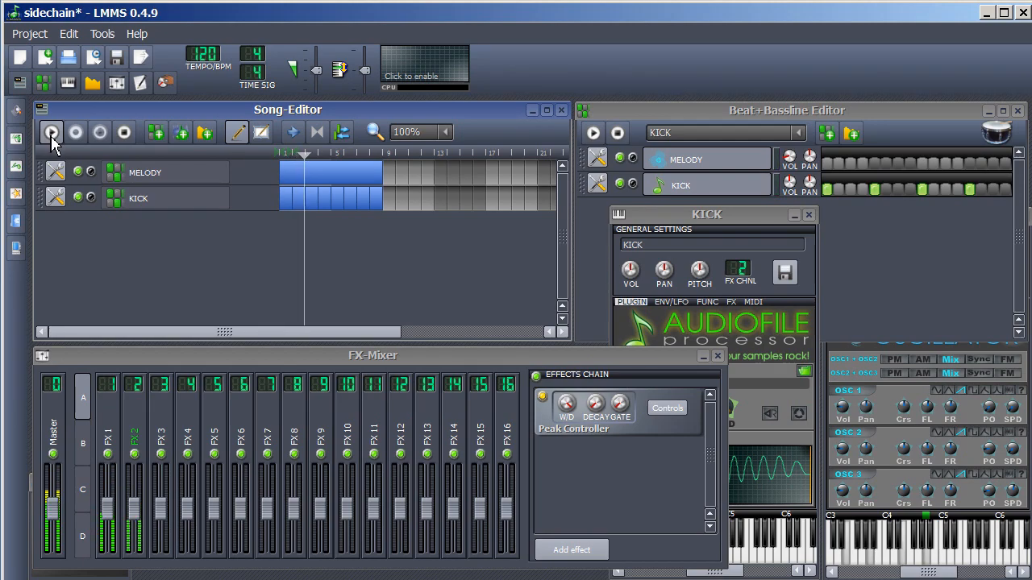
click(124, 133)
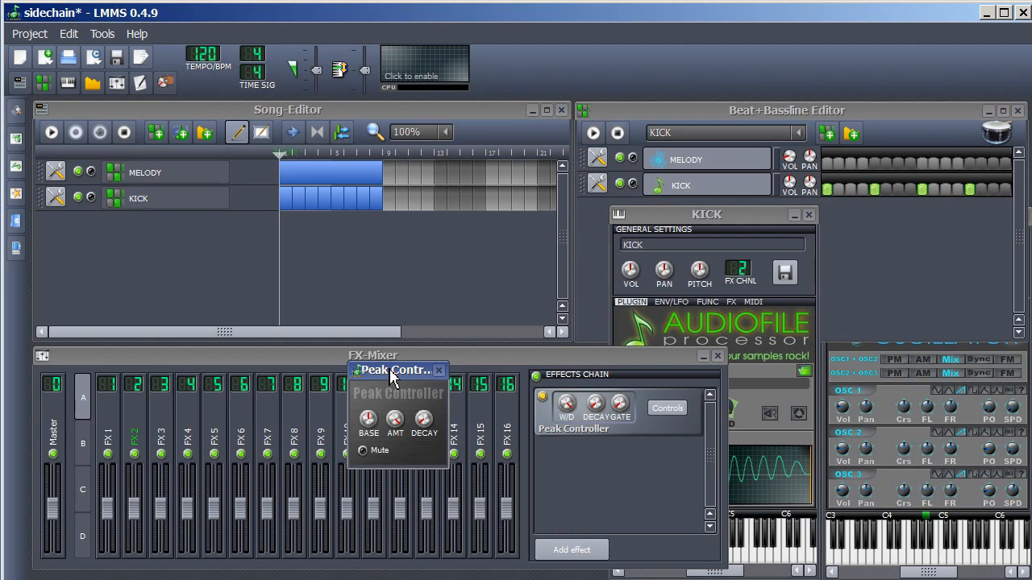
mouse_move(401, 427)
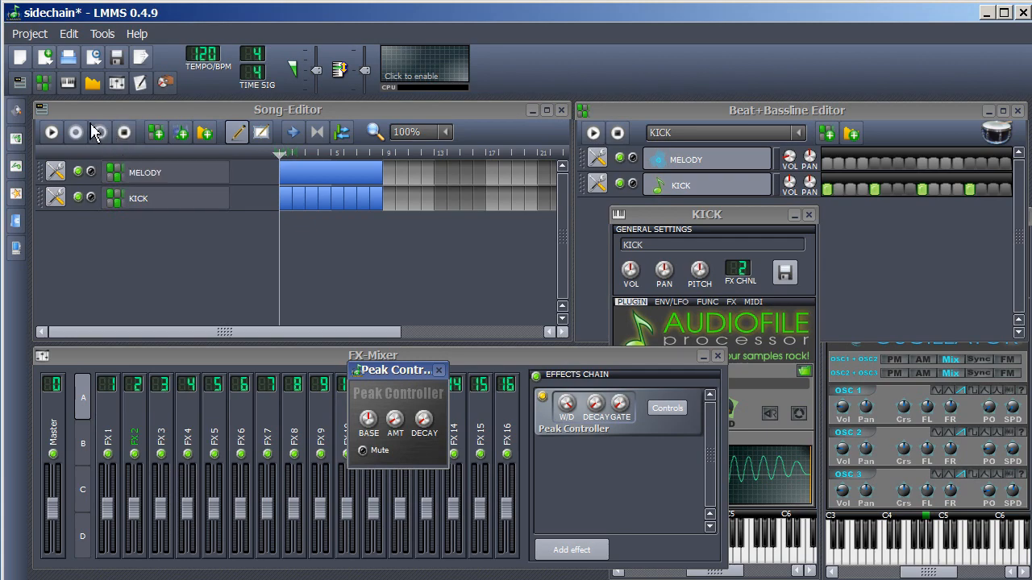
Start playback and drag the Peak Controller's BASE knob up and down to fine-tune the ducking depth.
click(50, 132)
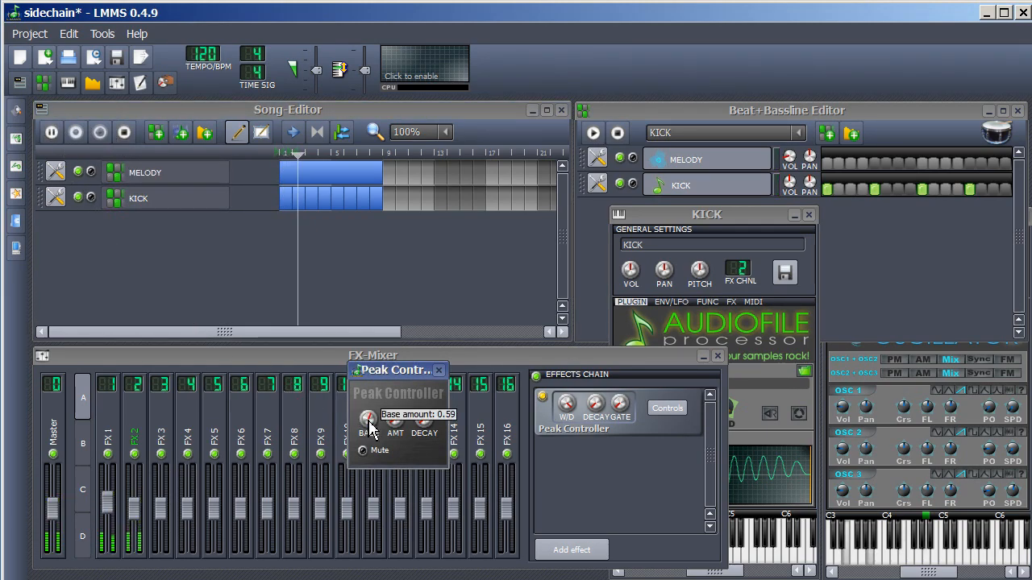
drag(368, 419, 368, 403)
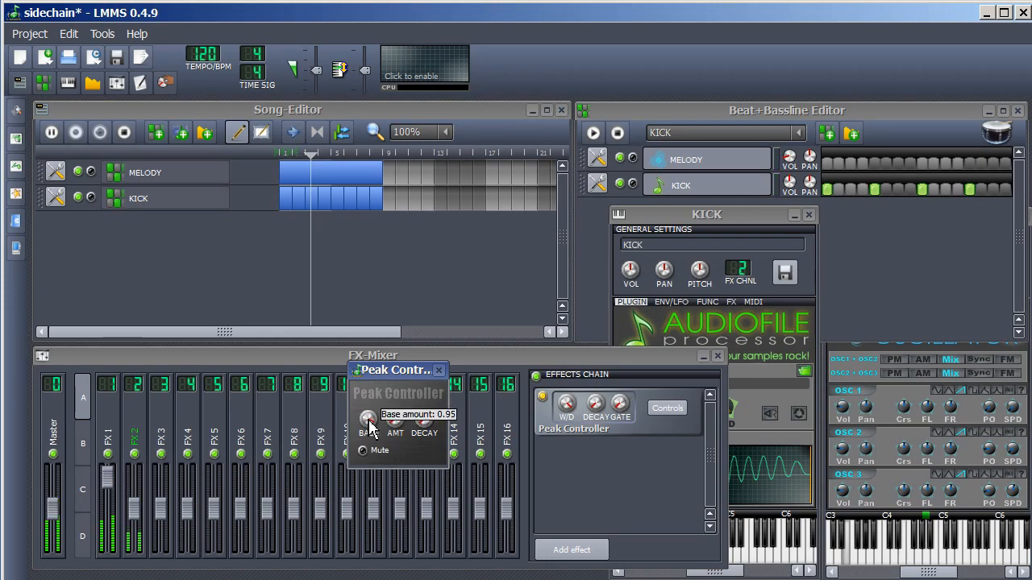
drag(369, 419, 369, 435)
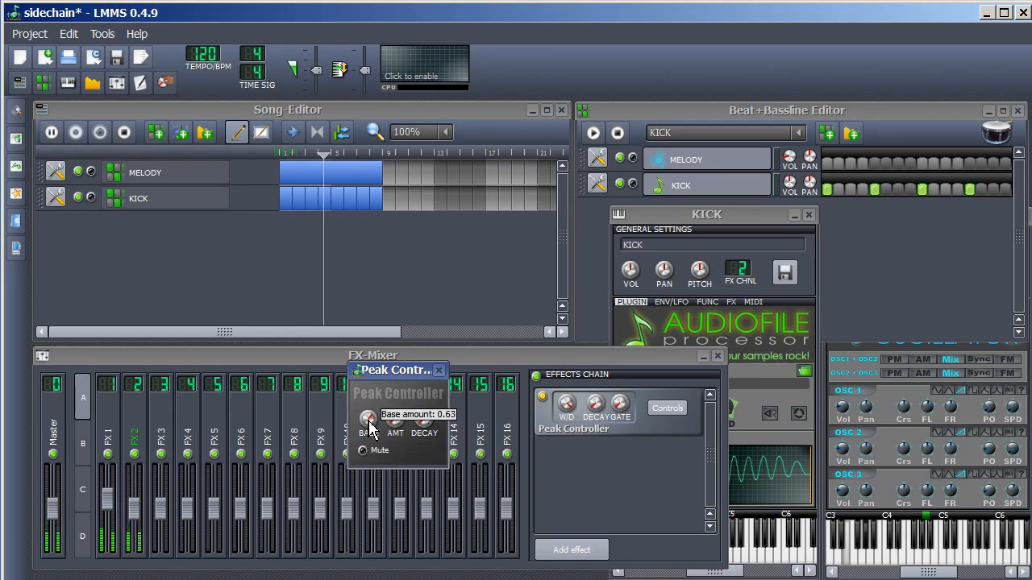
drag(367, 417, 368, 425)
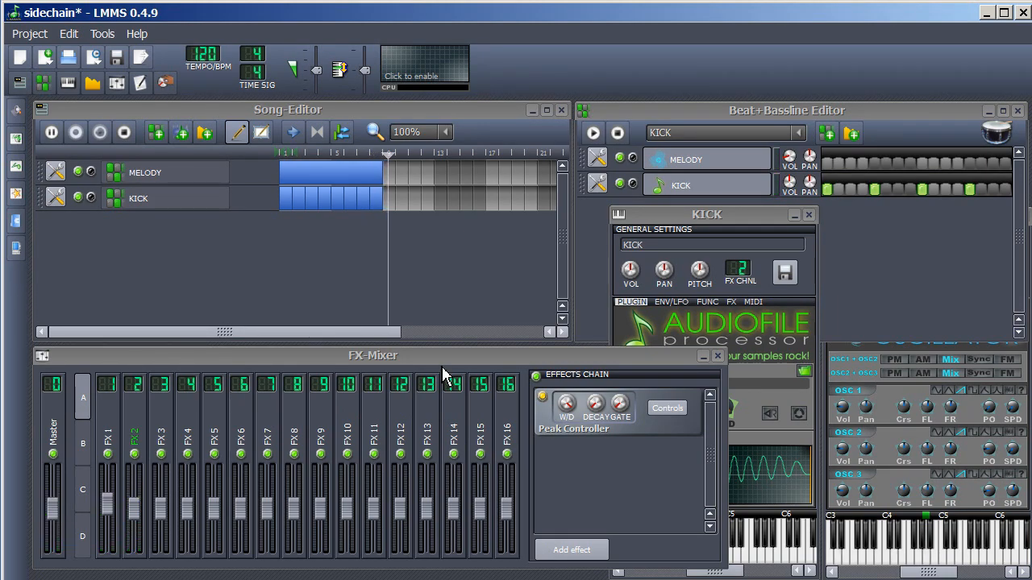
Stop playback and start the song again from the beginning.
click(124, 131)
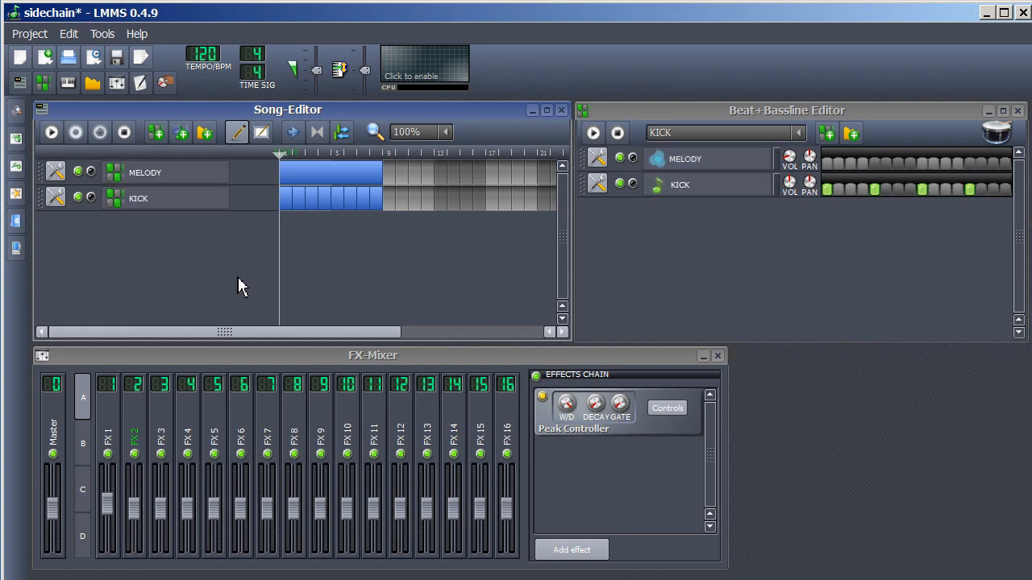
click(50, 131)
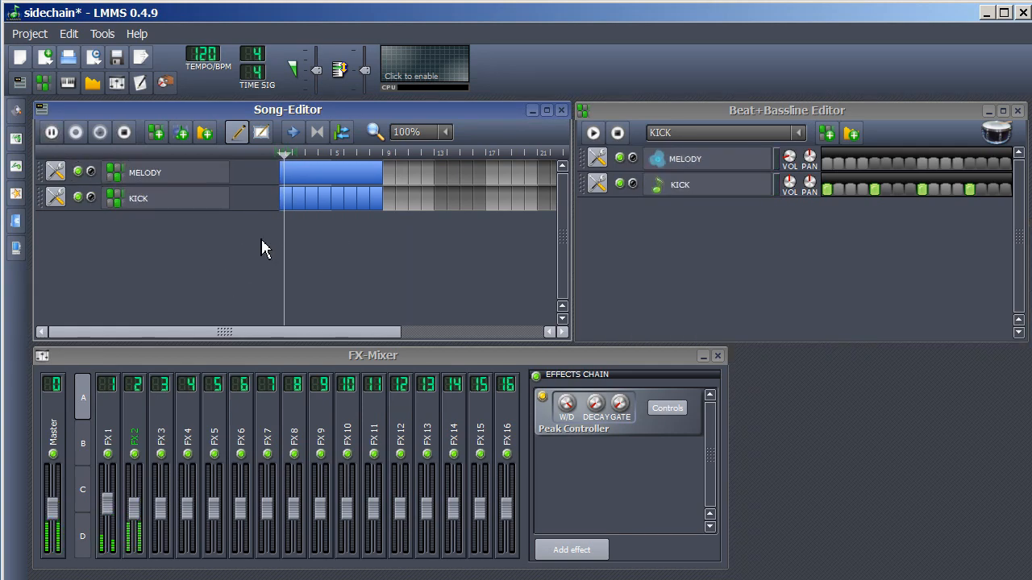